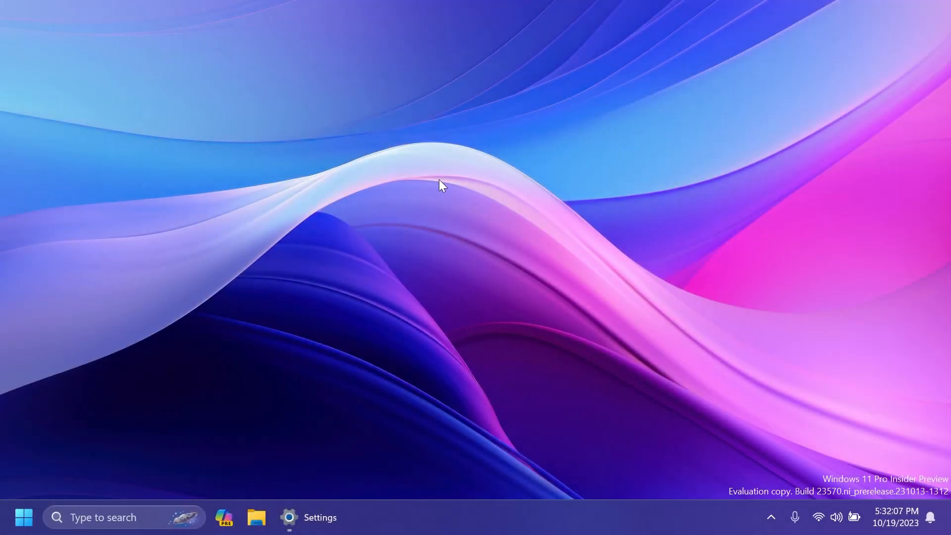
# Check the Windows build details in Settings, then close Settings
pyautogui.click(289, 518)
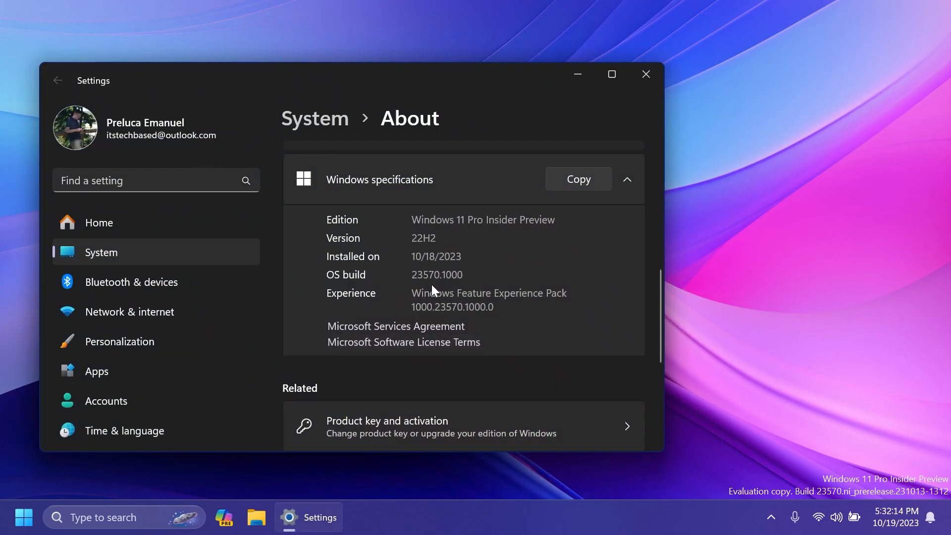
pyautogui.moveTo(646, 74)
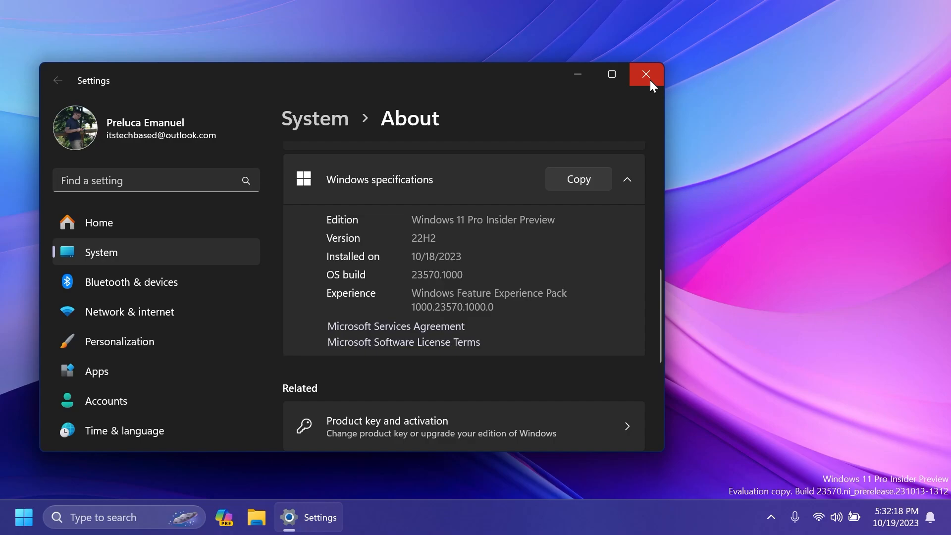
pyautogui.click(645, 74)
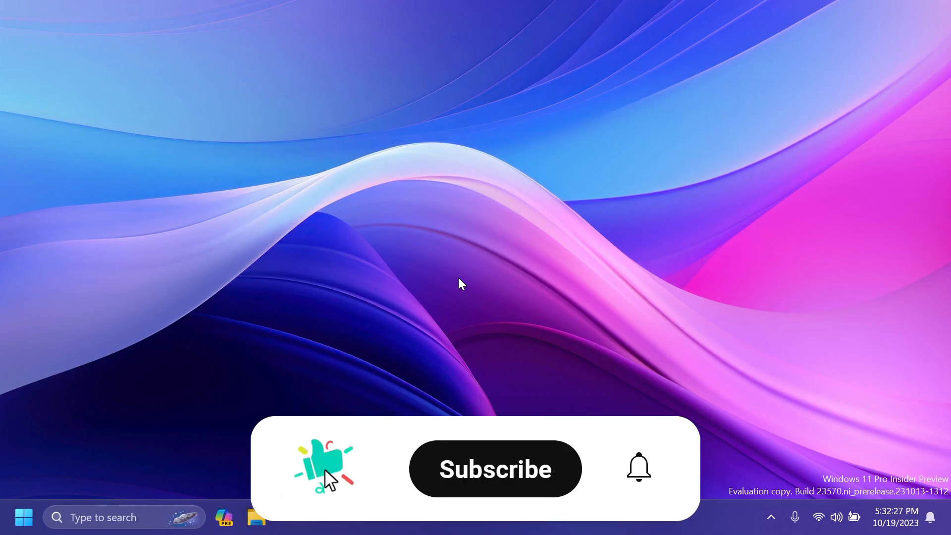
pyautogui.click(495, 469)
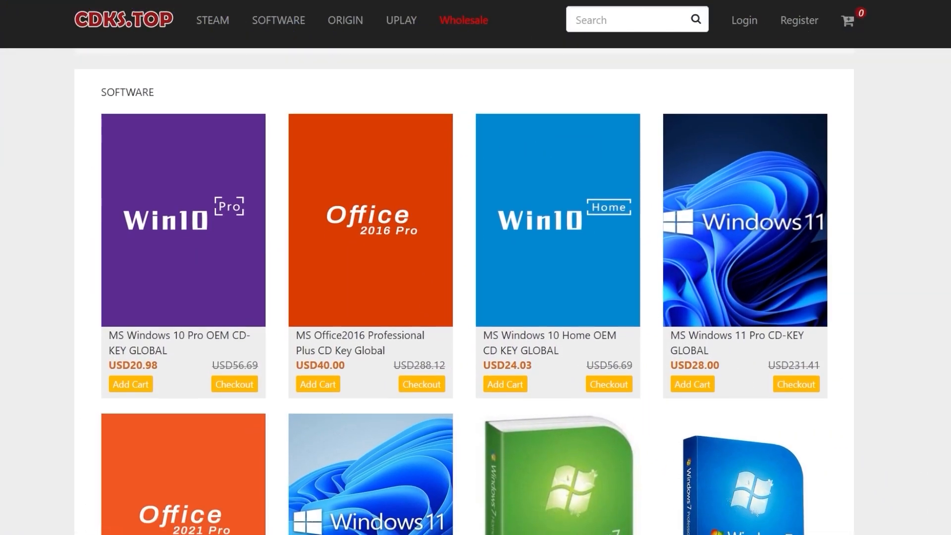
# Add Windows 11 Pro to the CDKS.TOP cart and apply coupon PPEE
pyautogui.scroll(-3)
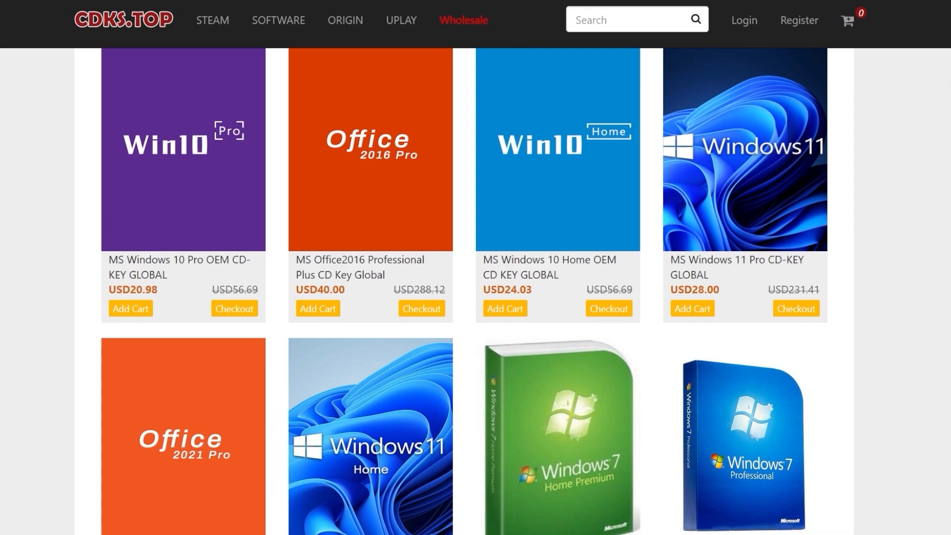
pyautogui.scroll(-3)
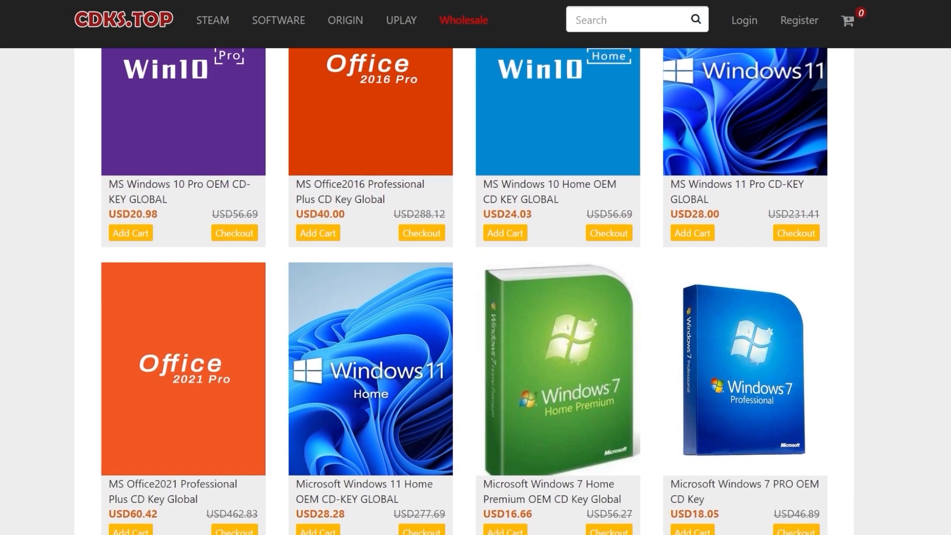
pyautogui.scroll(-3)
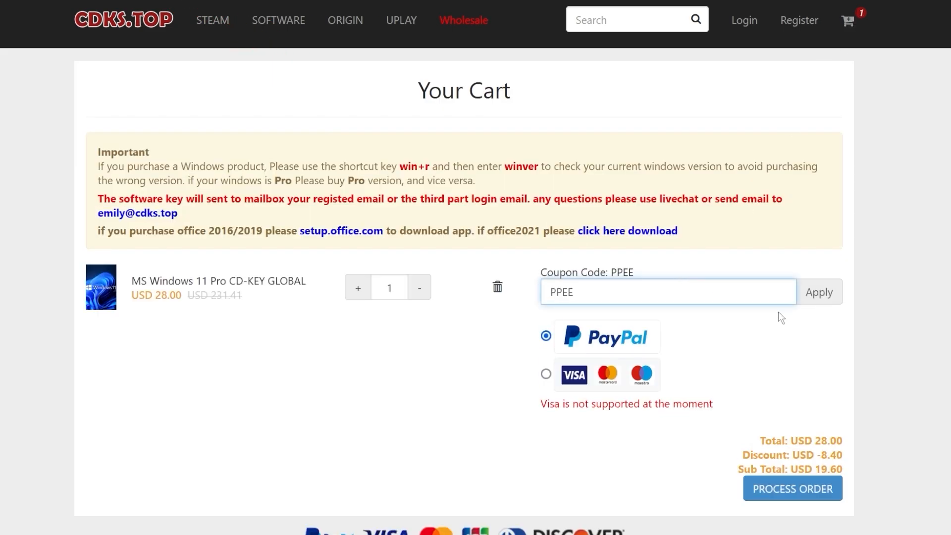
pyautogui.click(819, 292)
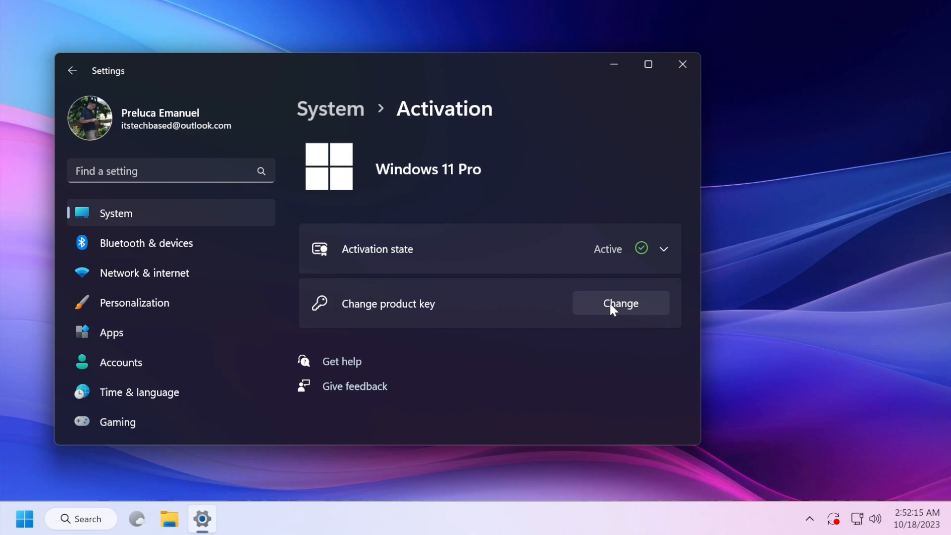
pyautogui.moveTo(417, 355)
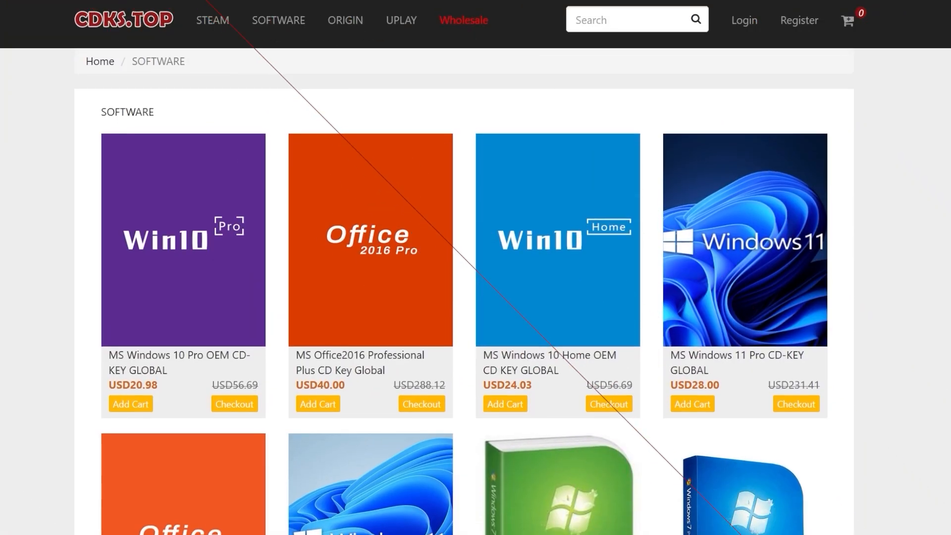
# Scroll through the CDKS.TOP software listings
pyautogui.scroll(-3)
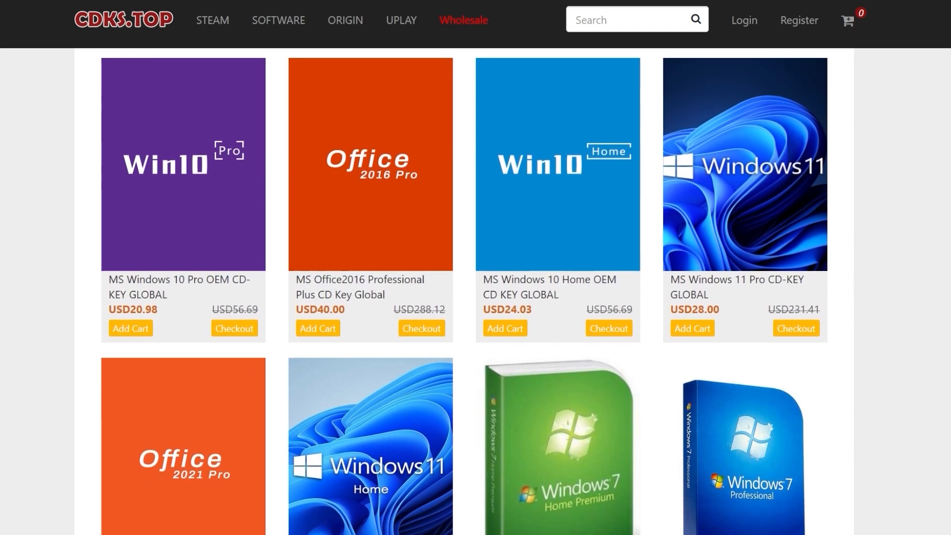
pyautogui.scroll(-3)
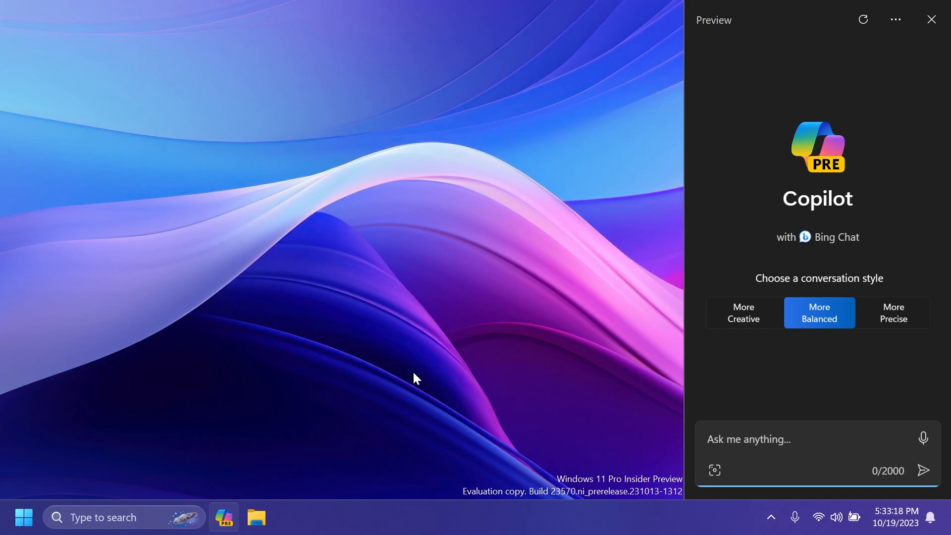
# Close Copilot, open File Explorer, reopen Copilot beside it, and close Settings
pyautogui.click(931, 19)
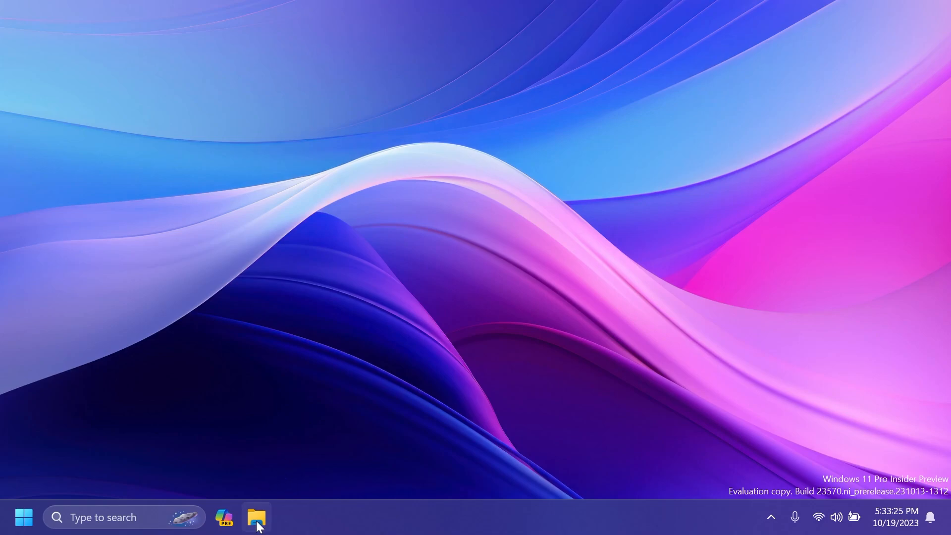
pyautogui.click(255, 517)
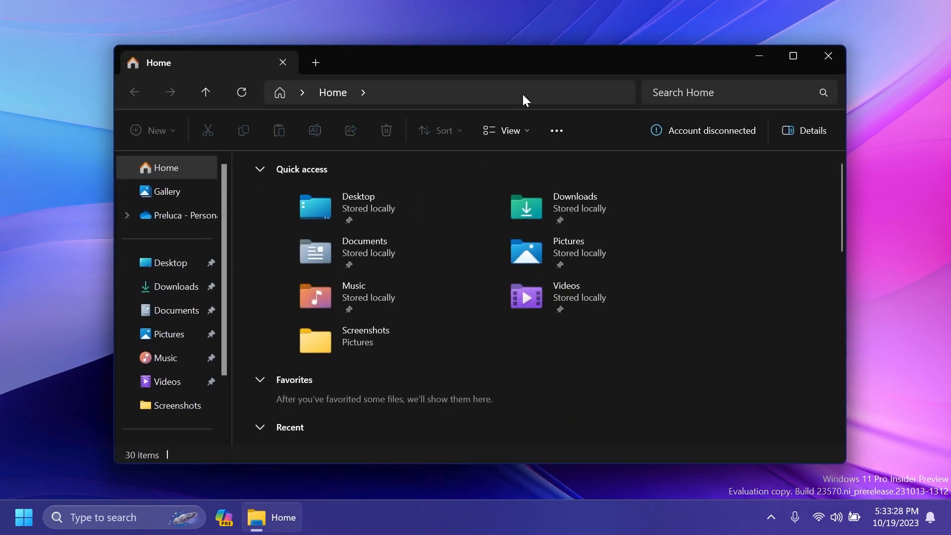
pyautogui.moveTo(685, 286)
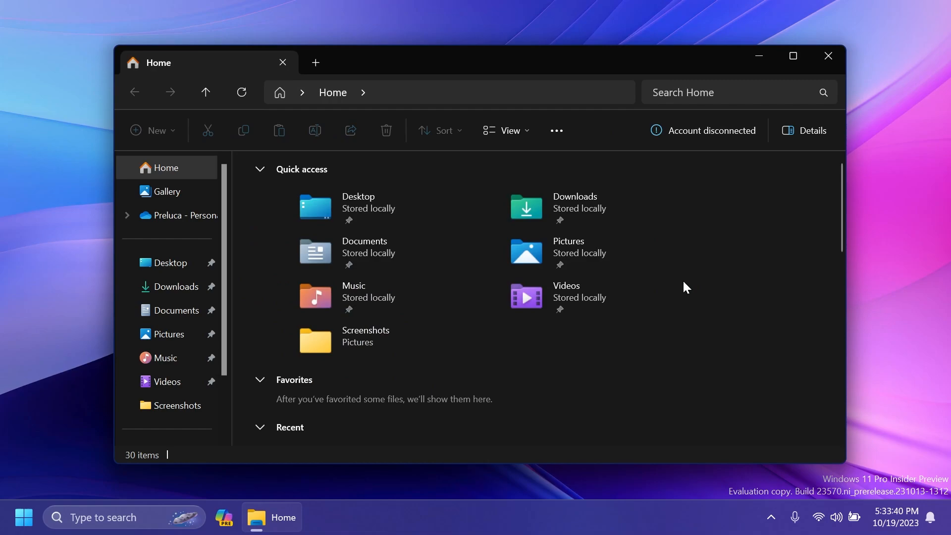
pyautogui.click(223, 517)
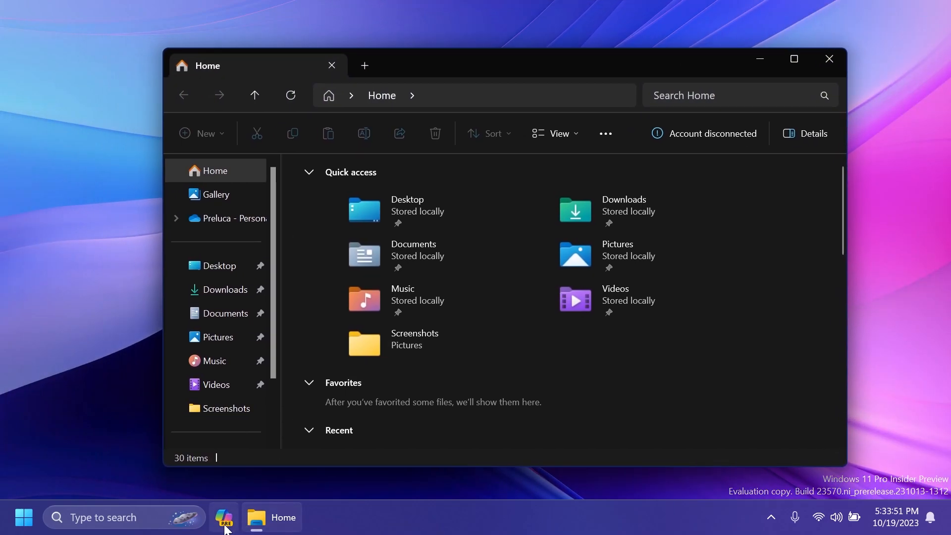
pyautogui.click(228, 518)
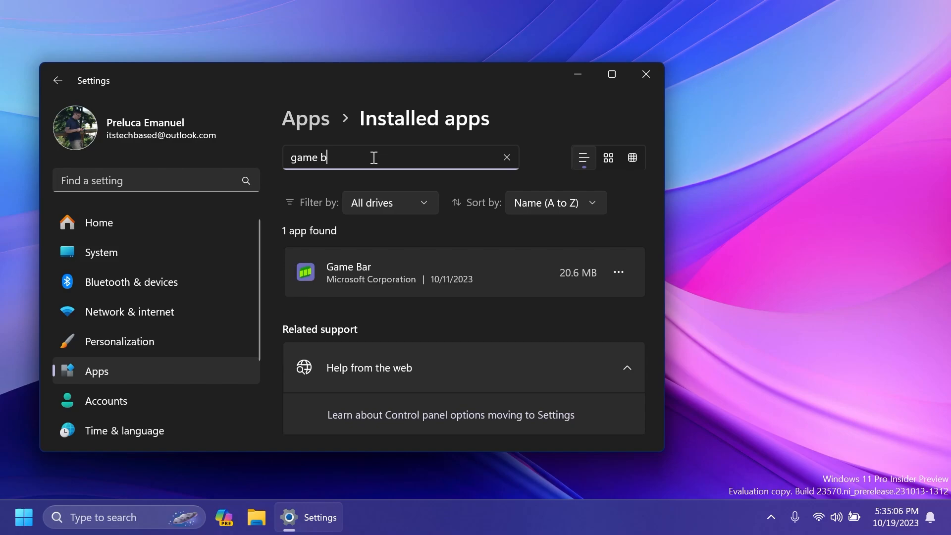
pyautogui.click(646, 74)
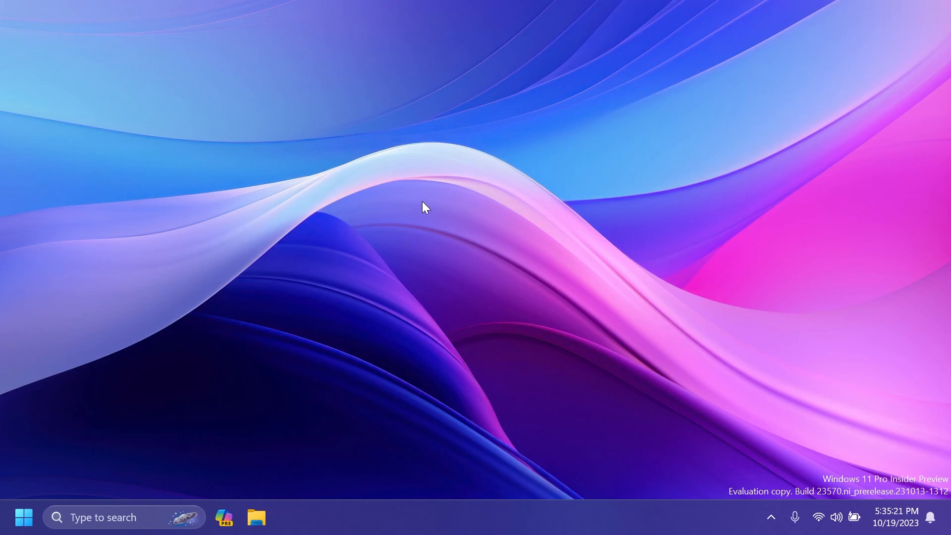
pyautogui.moveTo(343, 480)
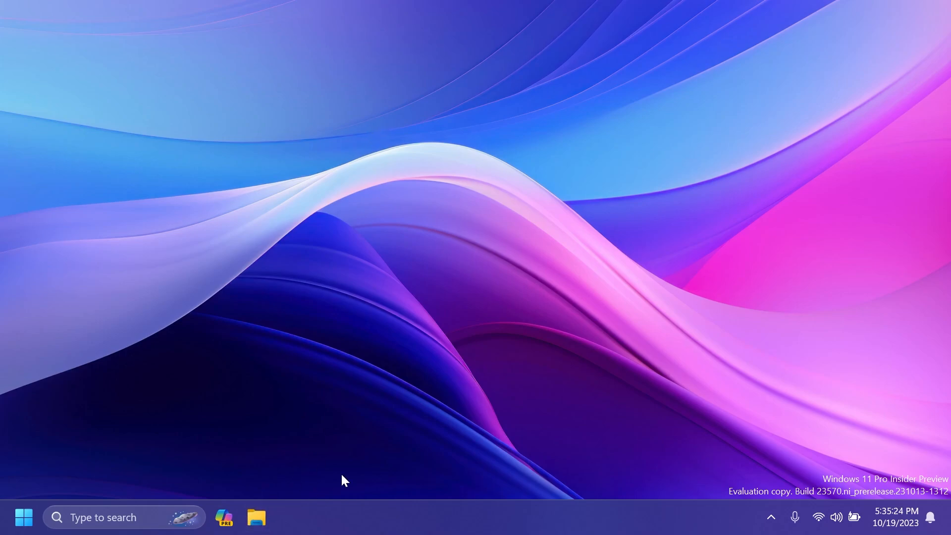
# Reopen File Explorer at Home, then bring up the Start menu
pyautogui.click(259, 517)
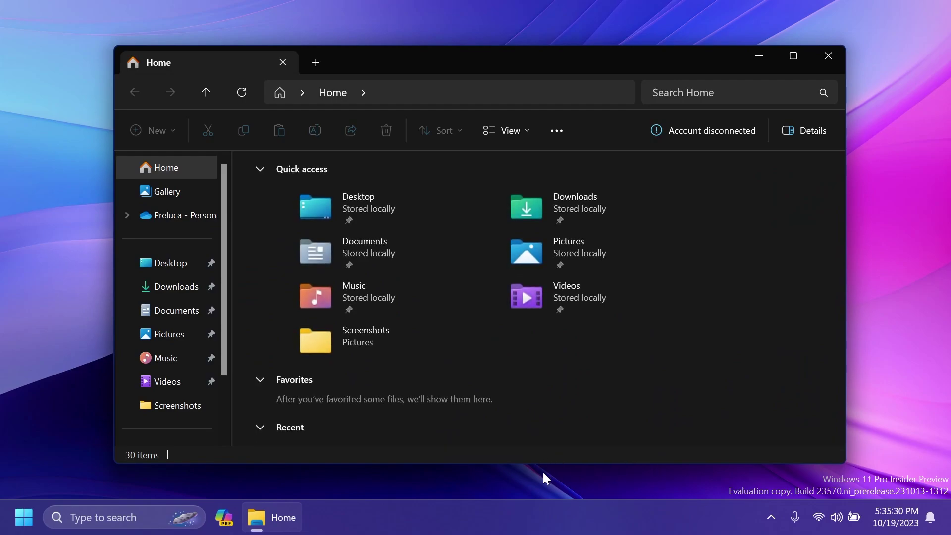
pyautogui.click(23, 517)
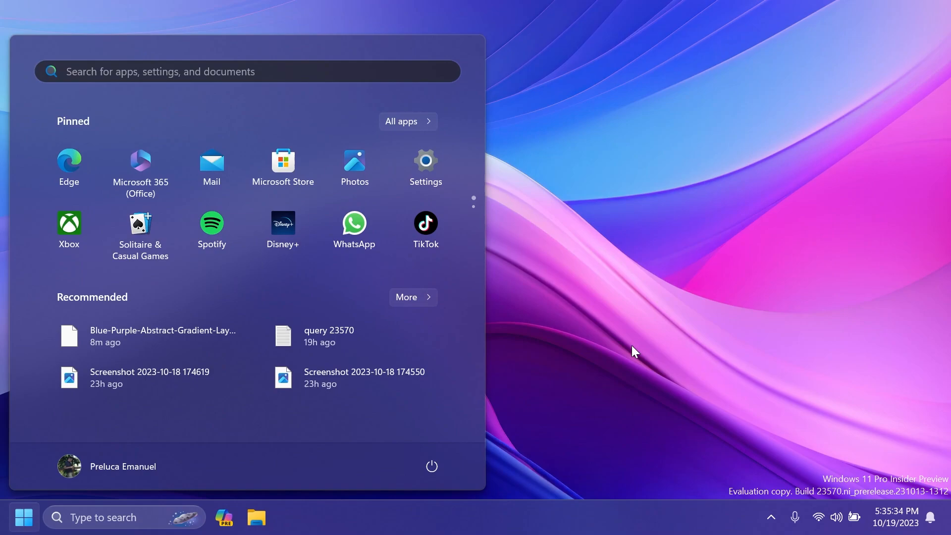
pyautogui.moveTo(577, 356)
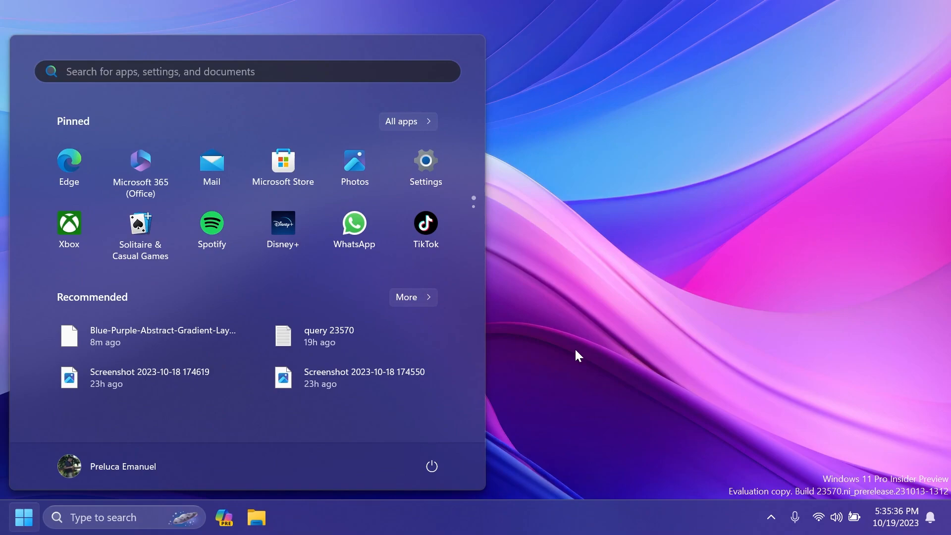
pyautogui.moveTo(406, 128)
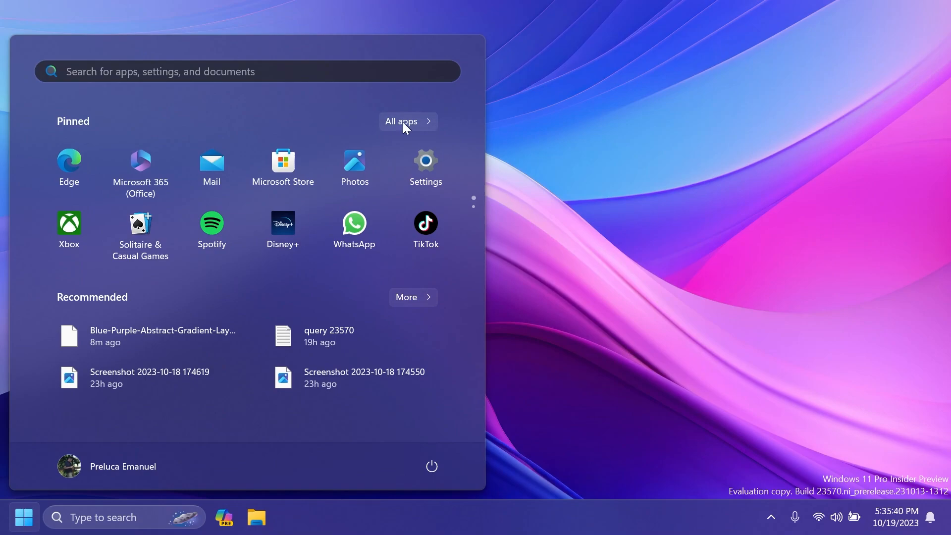
# Browse the All apps list, then open the search home with recent apps
pyautogui.click(407, 121)
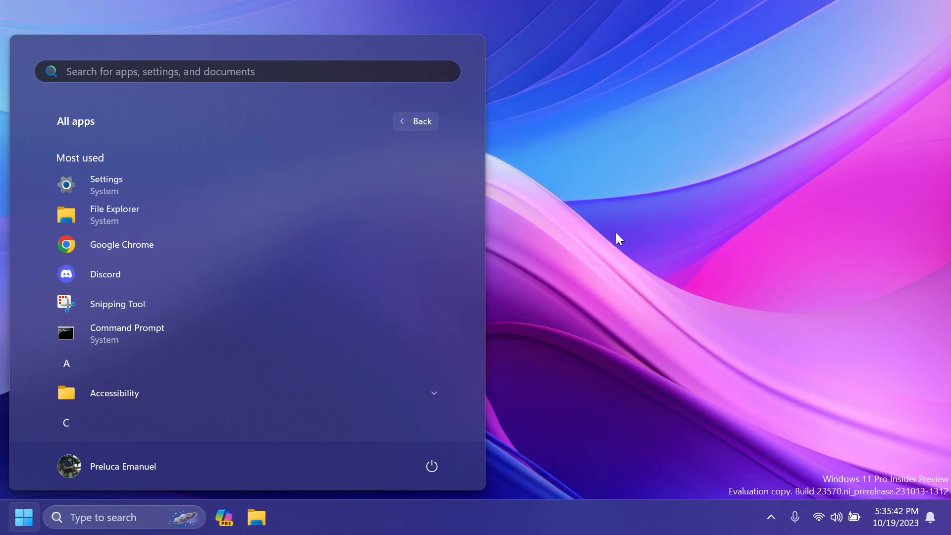
pyautogui.click(114, 517)
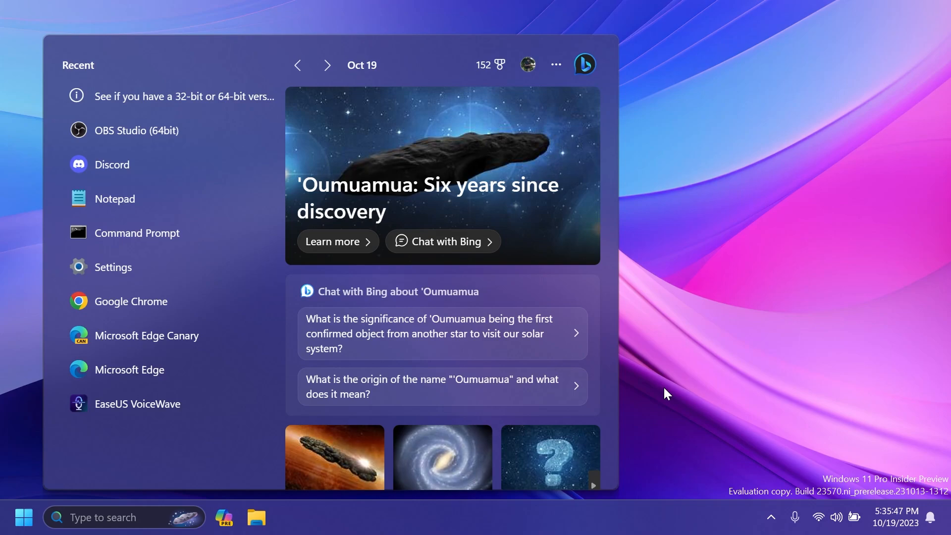
pyautogui.moveTo(685, 373)
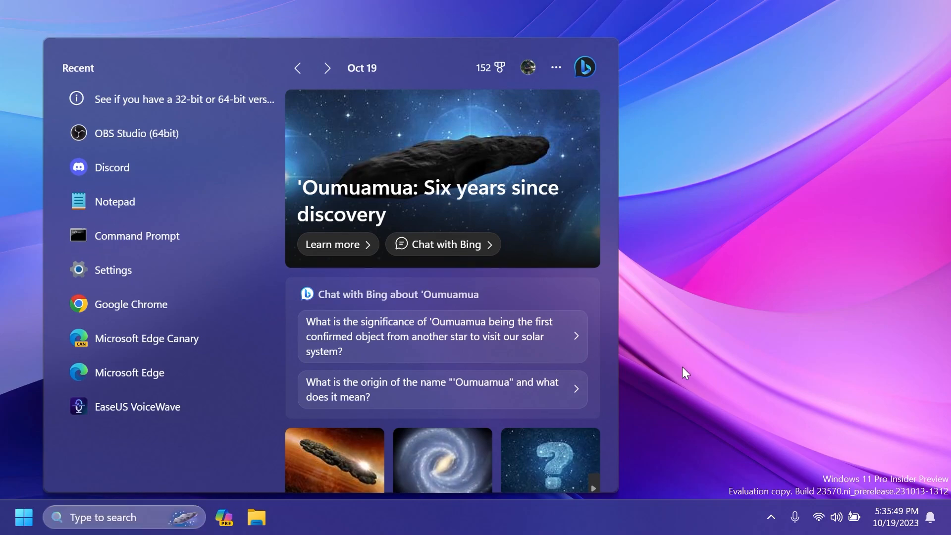
# Dismiss the search flyout to clear the desktop
pyautogui.click(113, 270)
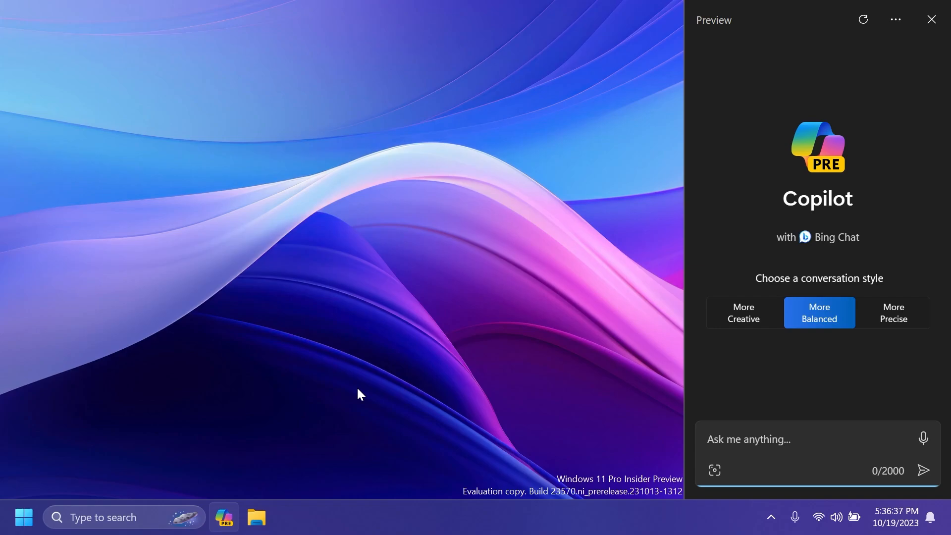
# Close the Copilot pane and click on the desktop area
pyautogui.click(931, 19)
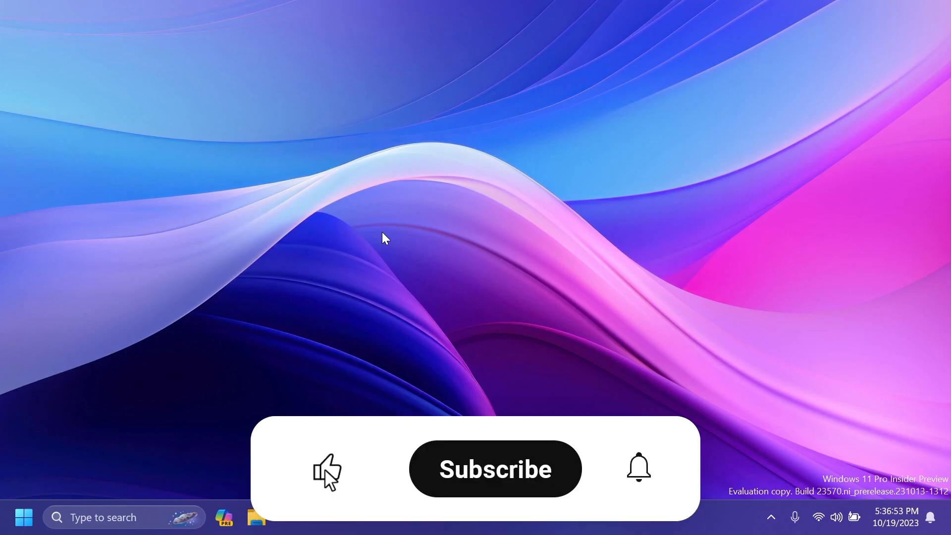
pyautogui.click(495, 468)
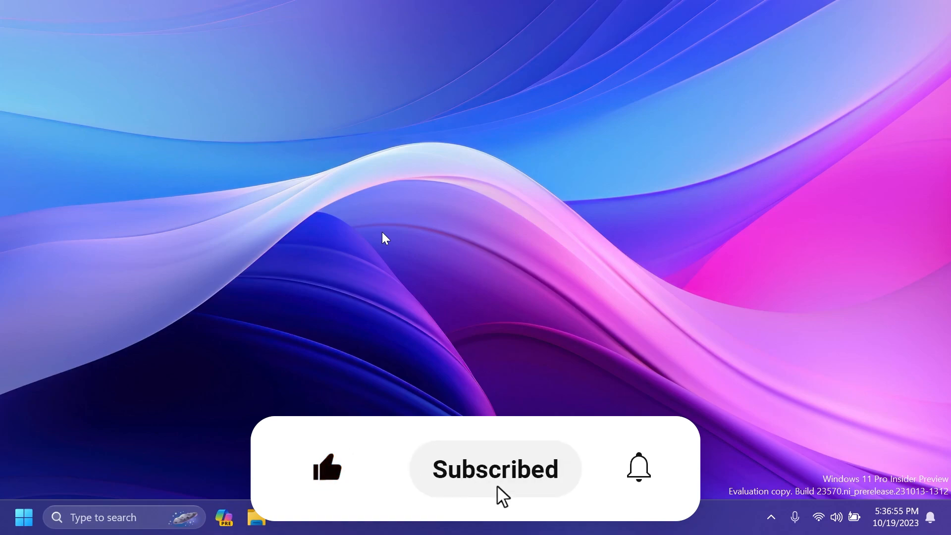